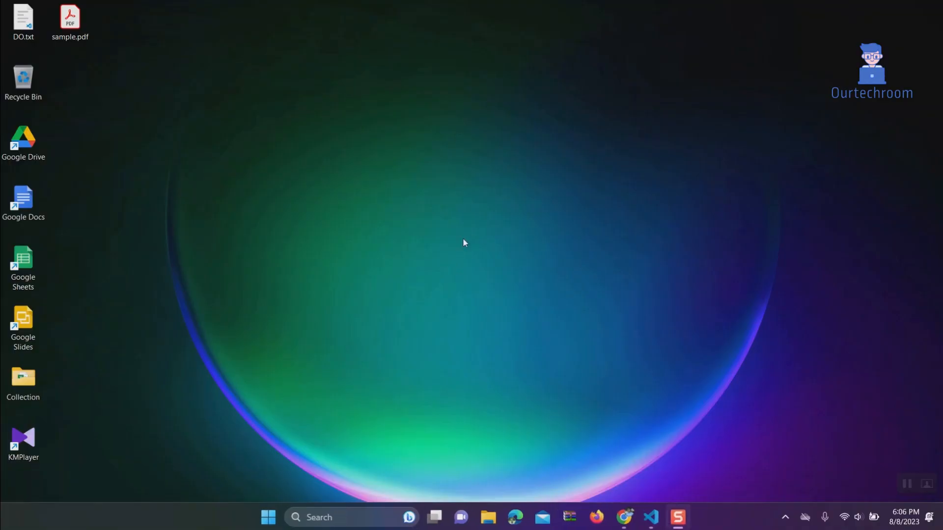
mouse_move(415, 211)
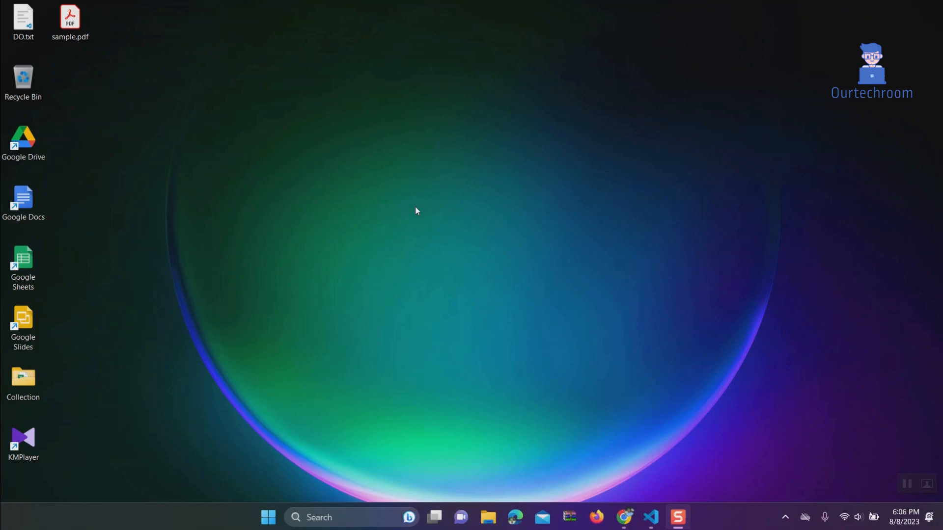
mouse_move(391, 264)
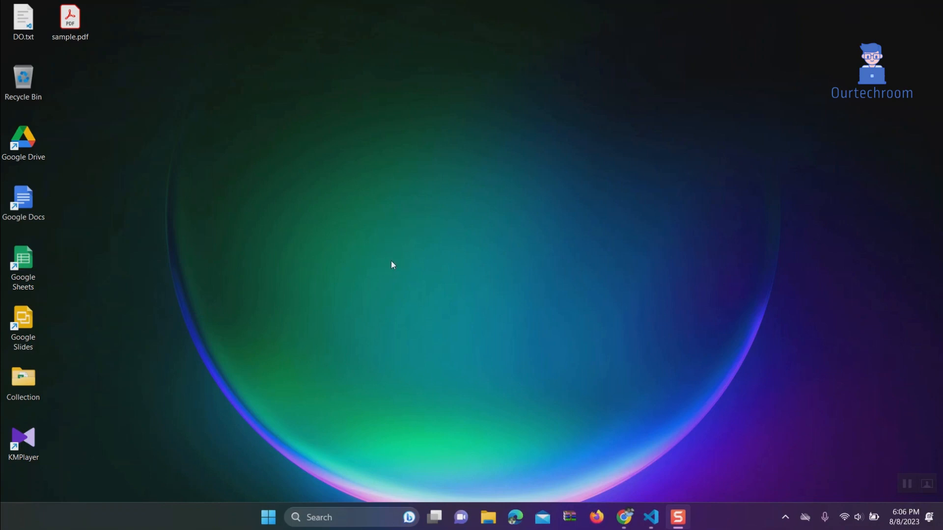
mouse_move(421, 293)
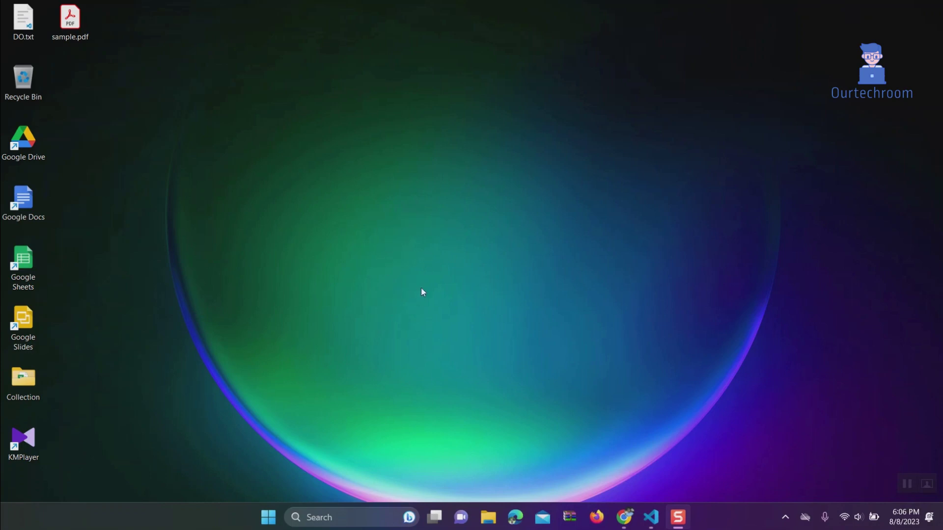
mouse_move(448, 259)
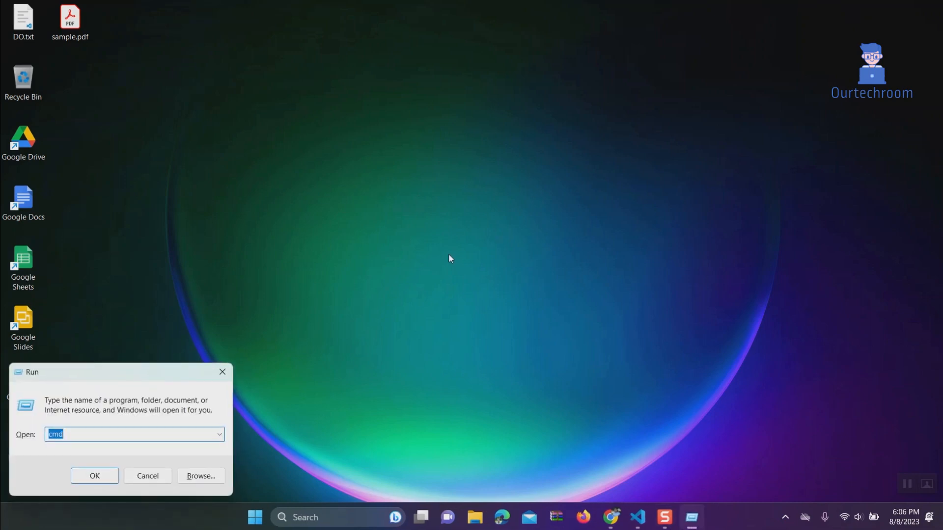
Step: Run mongod in a new Command Prompt, see it unrecognized, and close the window
click(94, 476)
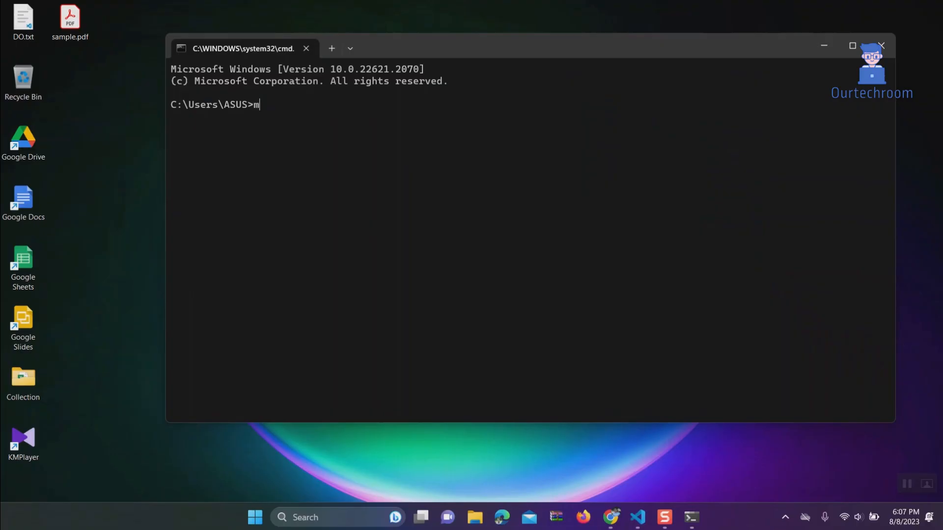
key(Enter)
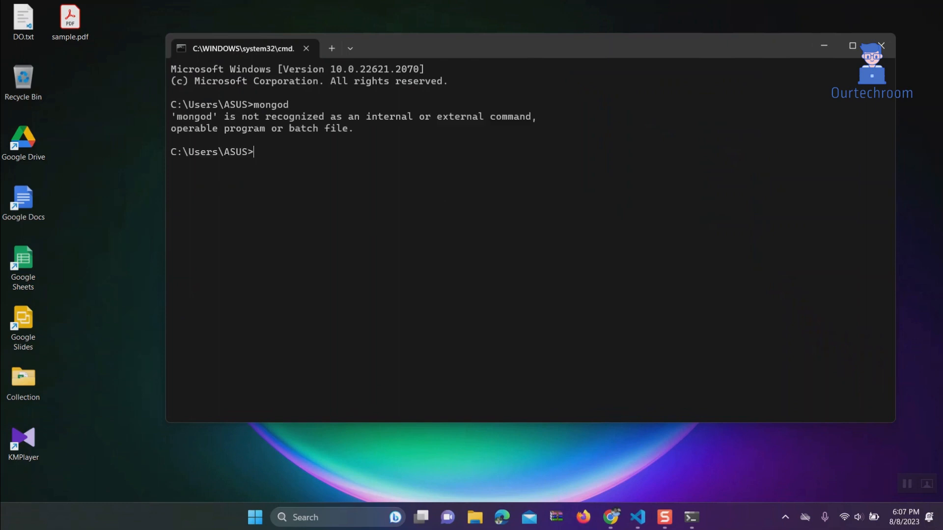
mouse_move(404, 133)
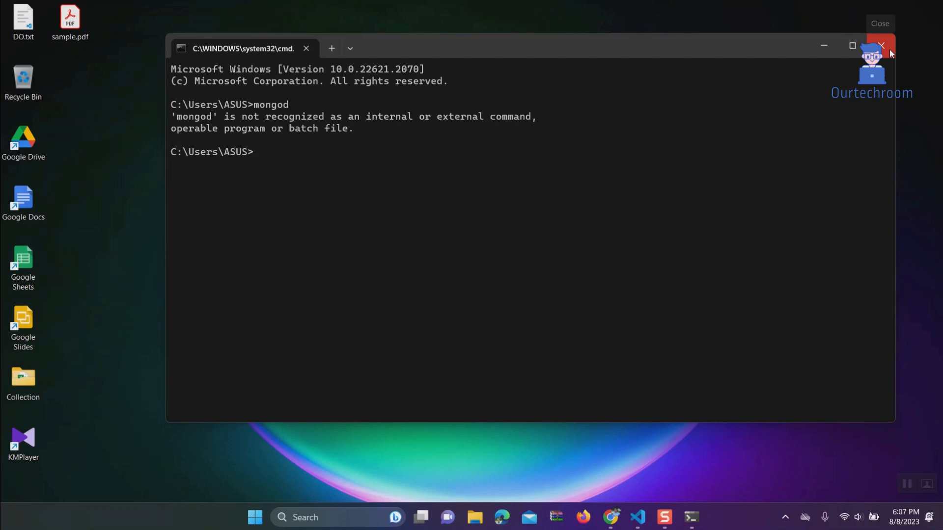
click(880, 45)
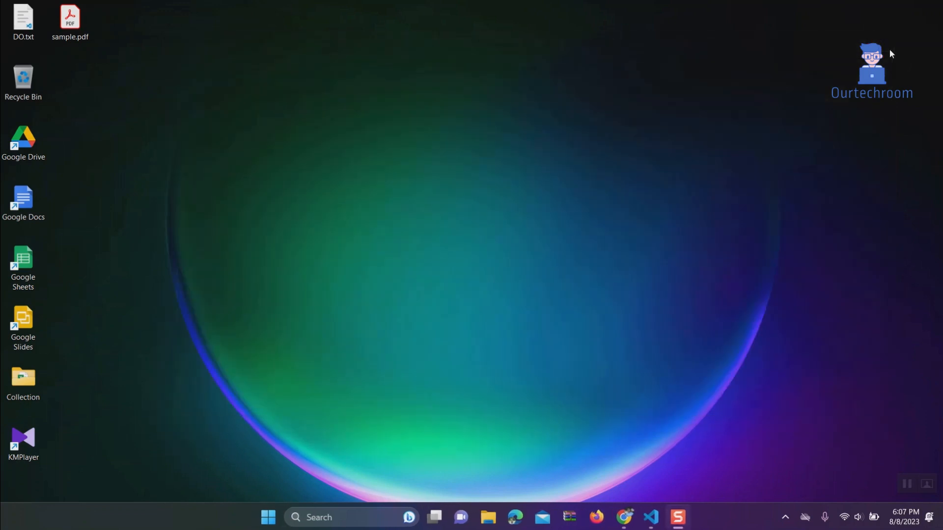
mouse_move(424, 116)
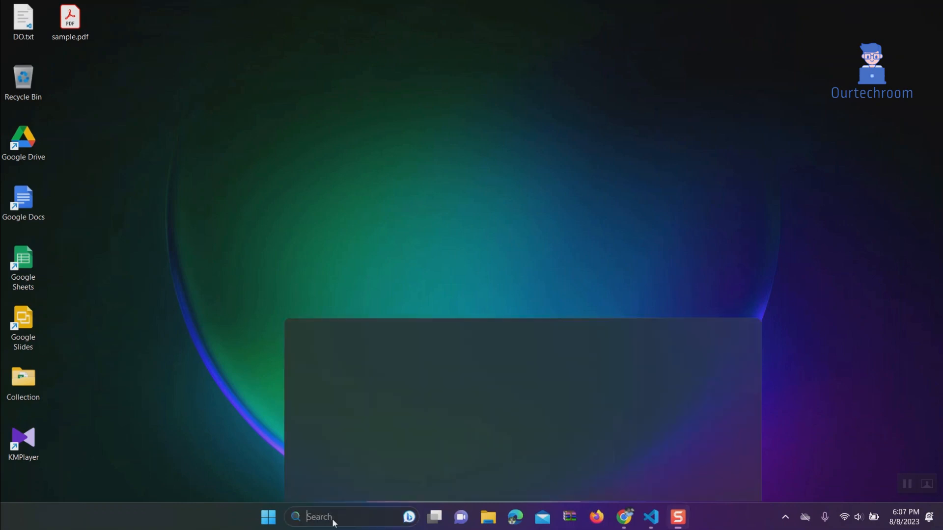
Step: Search 'env' and open the user Path variable for editing in Environment Variables
text(env)
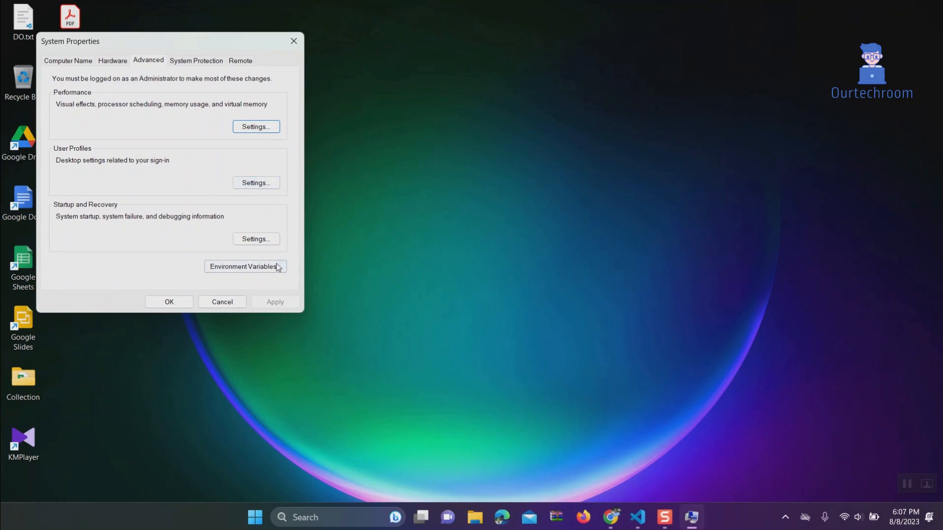
click(244, 267)
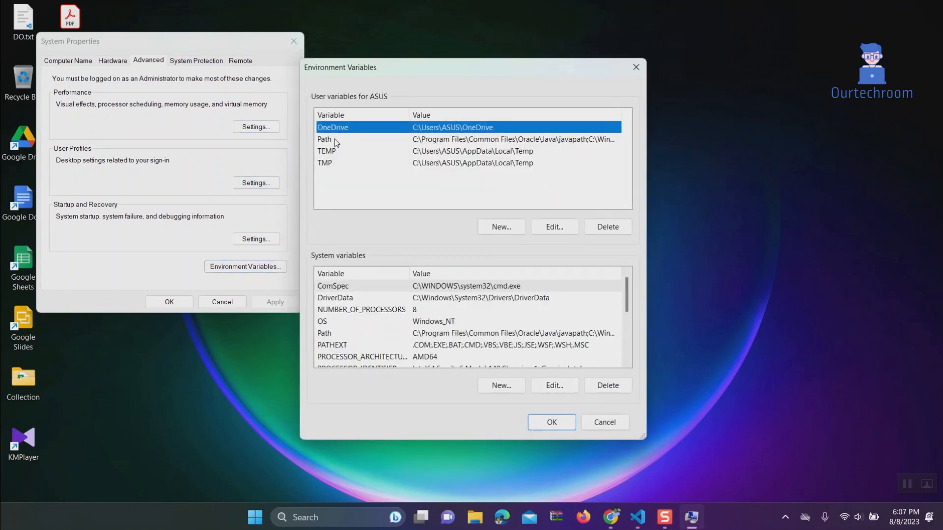
click(324, 139)
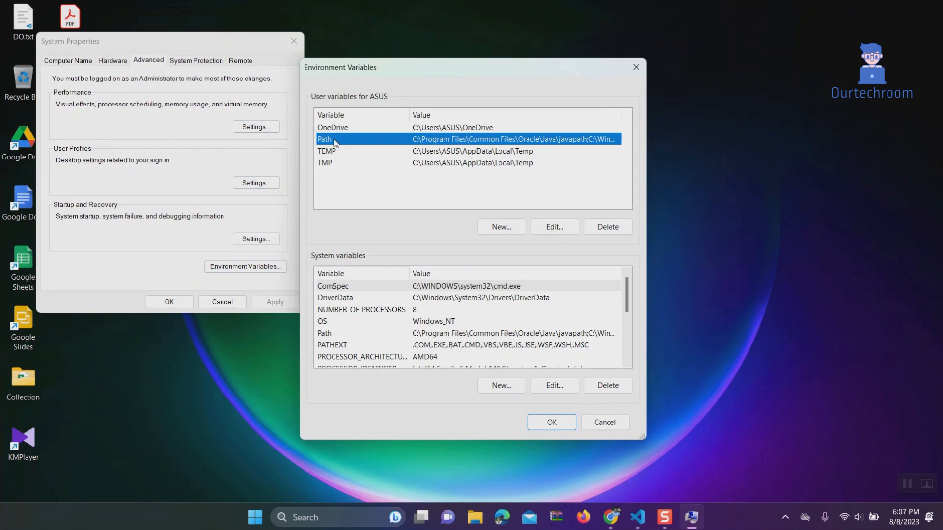
click(552, 227)
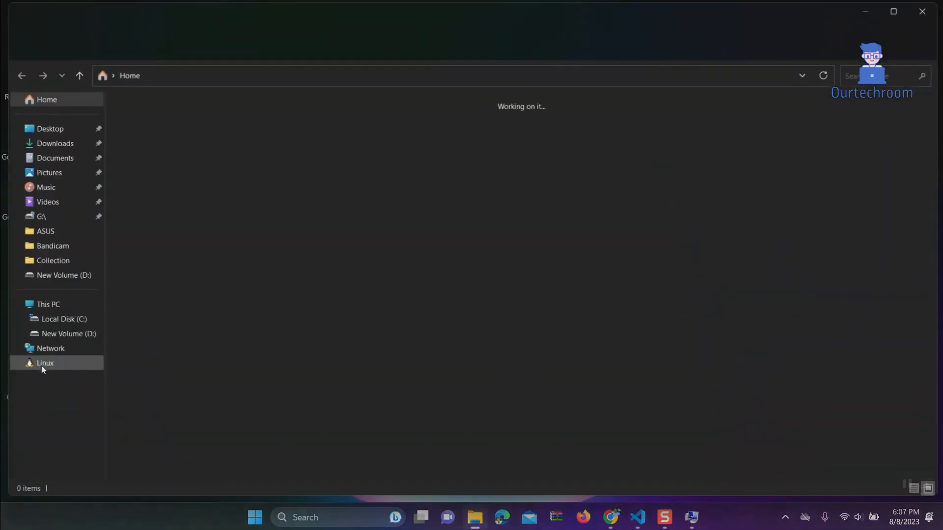
Step: Browse to C:\Program Files\MongoDB\Server\6.0\bin, showing mongod.exe and mongos.exe
click(64, 319)
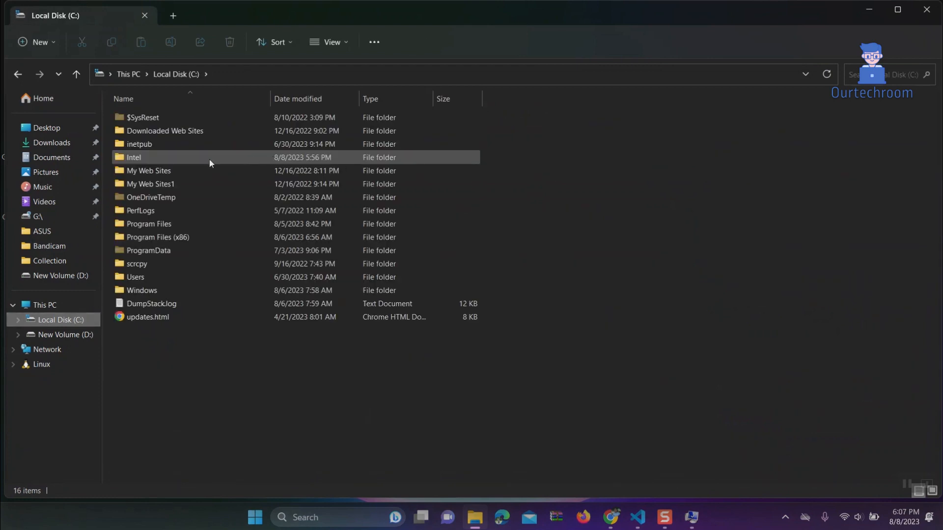
double_click(148, 224)
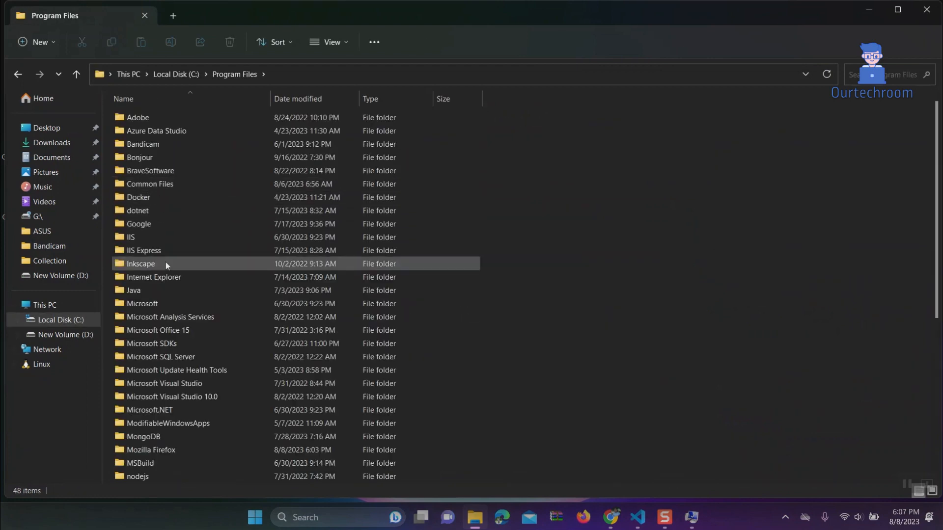
double_click(143, 436)
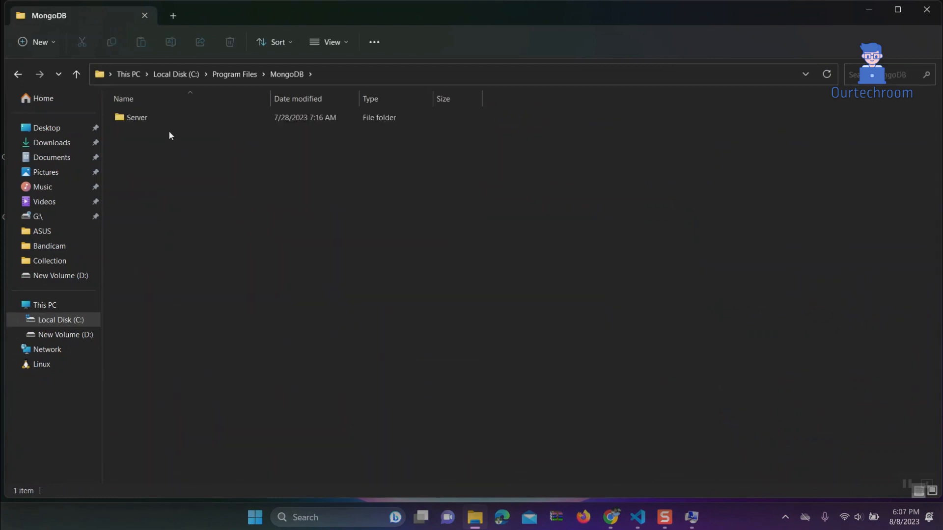
double_click(137, 118)
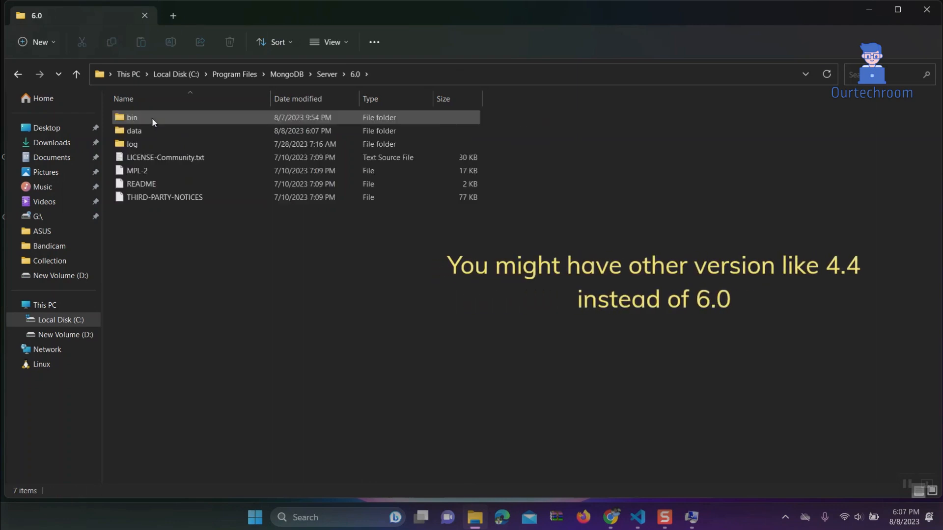
click(132, 117)
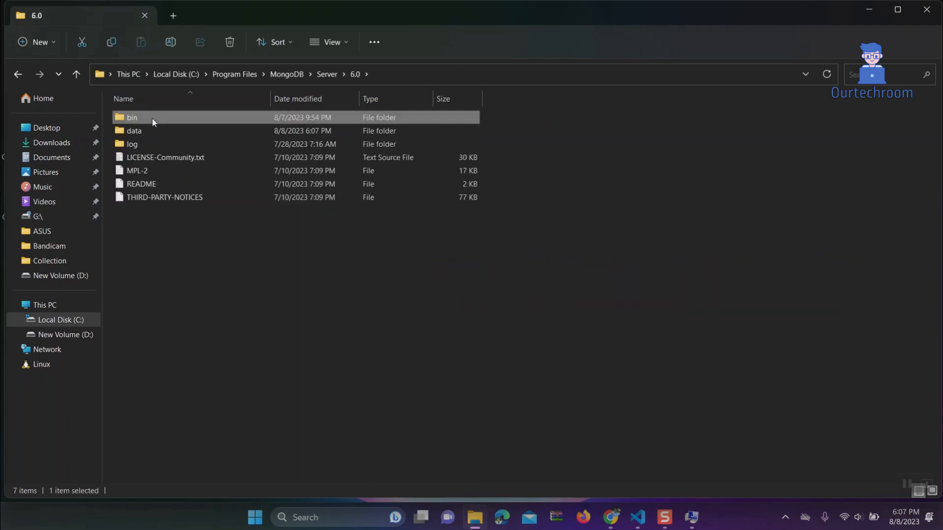
double_click(131, 118)
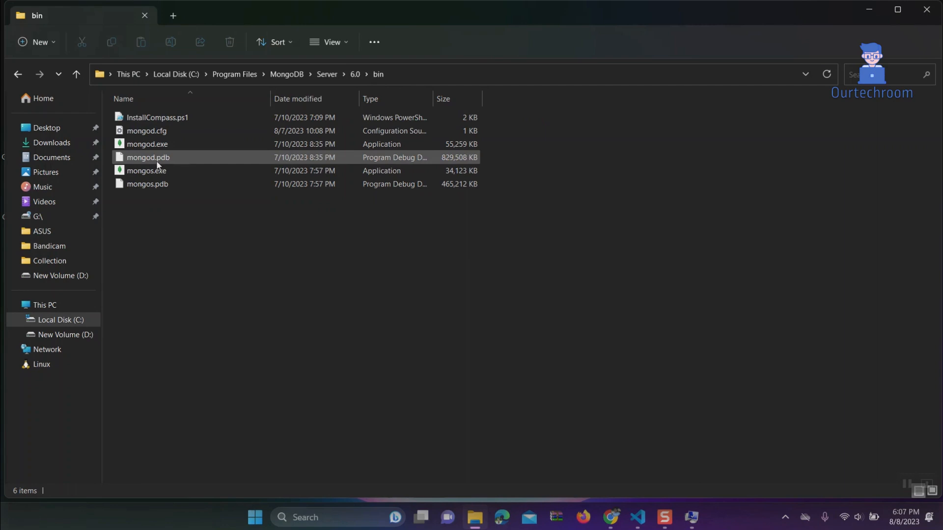
mouse_move(177, 148)
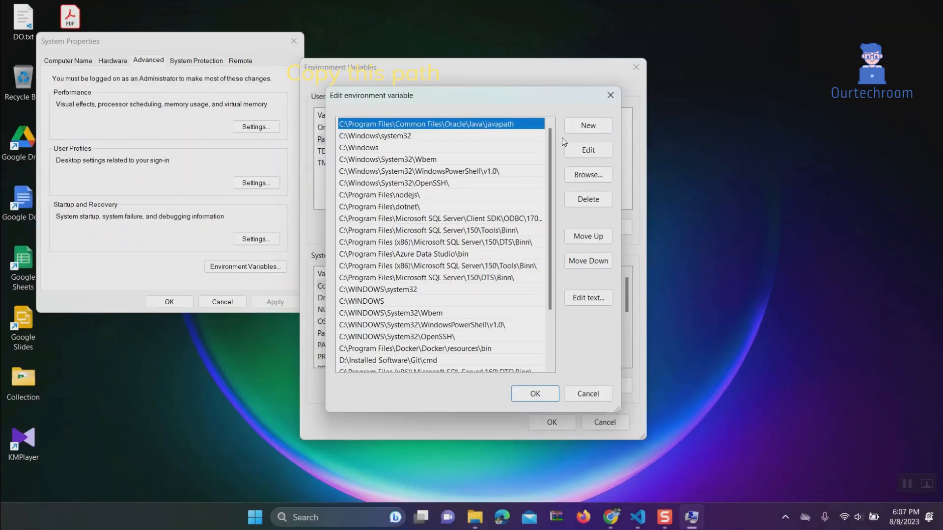
Step: Add 'C:\Program Files\MongoDB\Server\6.0\bin' as a new Path entry and confirm the dialogs
scroll(down, 3)
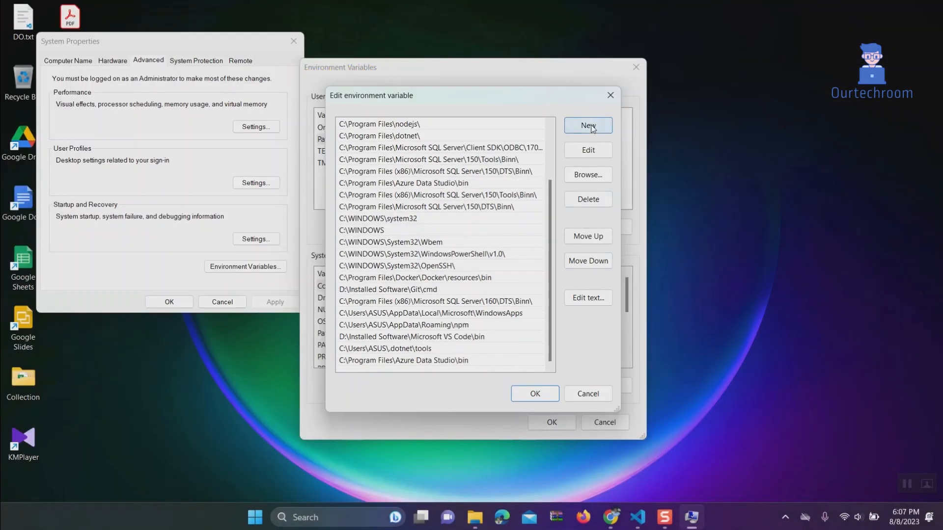
click(588, 125)
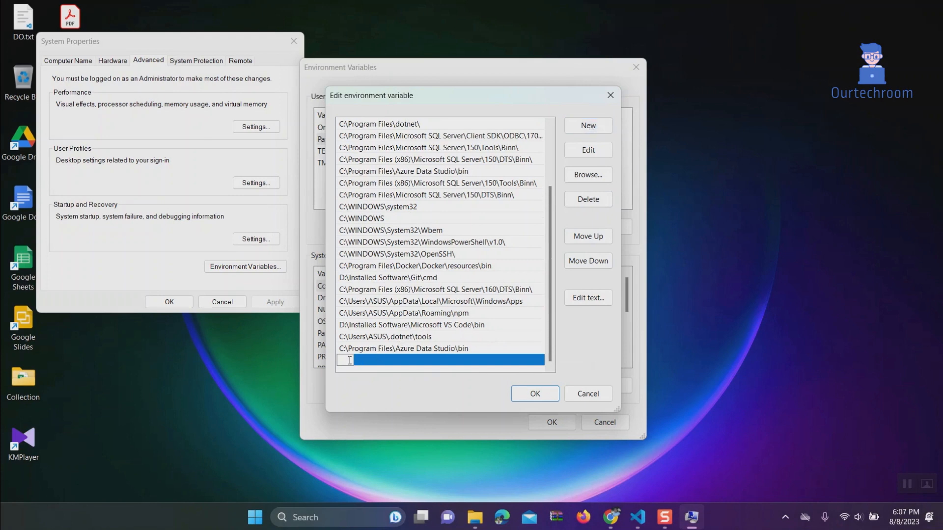
text(C:\Program Files\MongoDB\Server\6.0\bin)
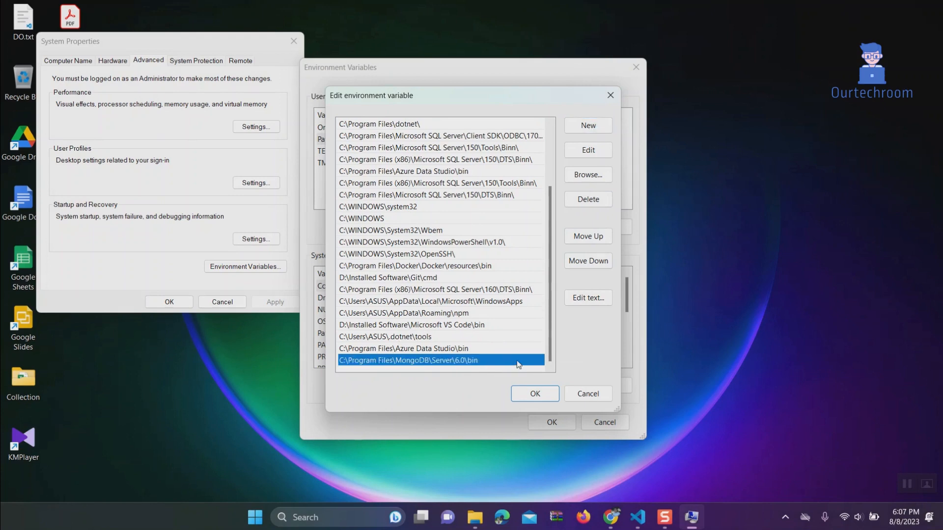
click(533, 394)
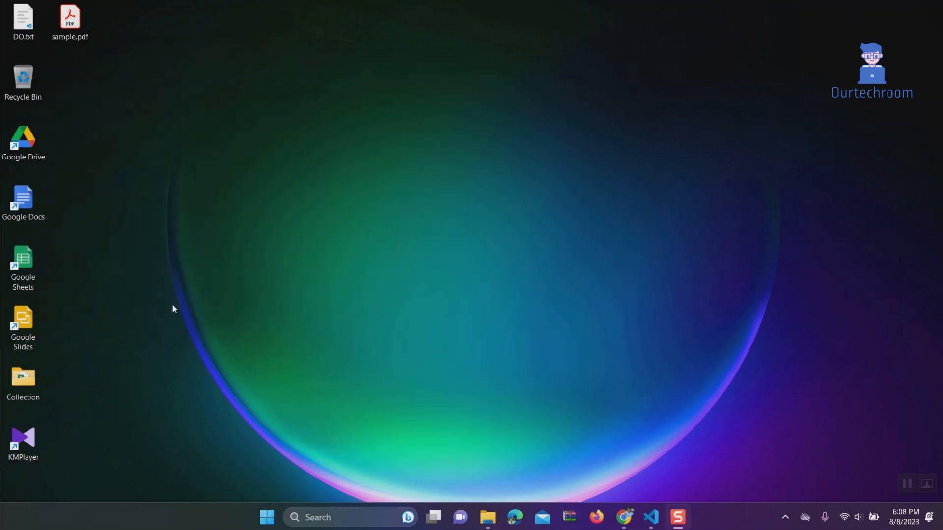
mouse_move(458, 319)
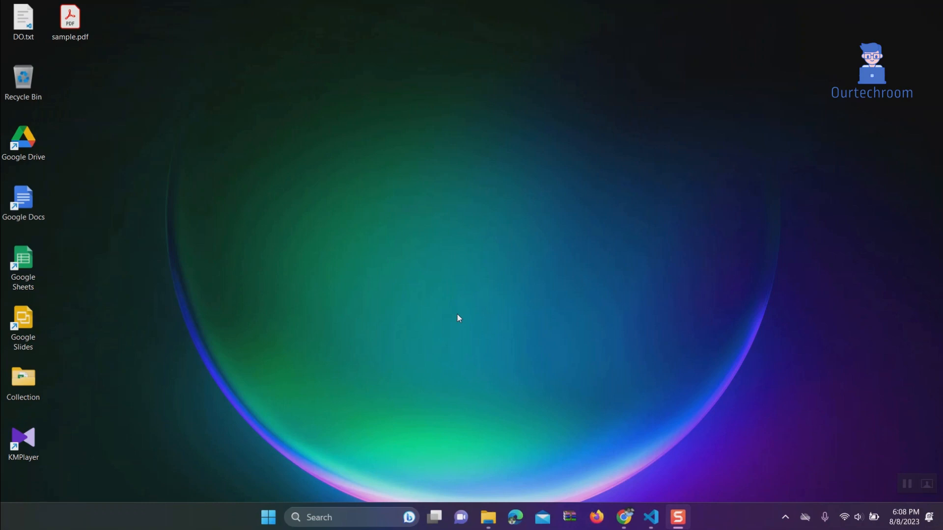
Step: Launch cmd via Win+R and run mongod, which stops because C:\data\db is missing
key(Win+r)
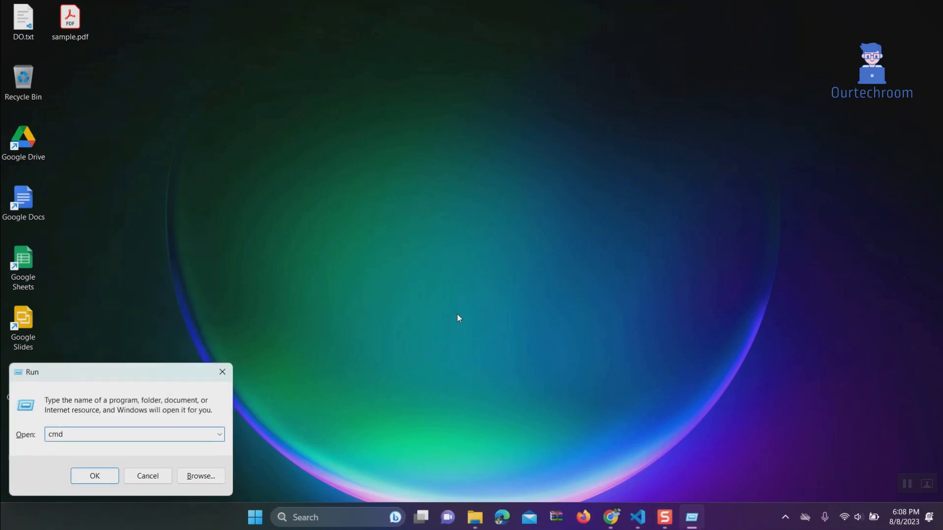
click(95, 476)
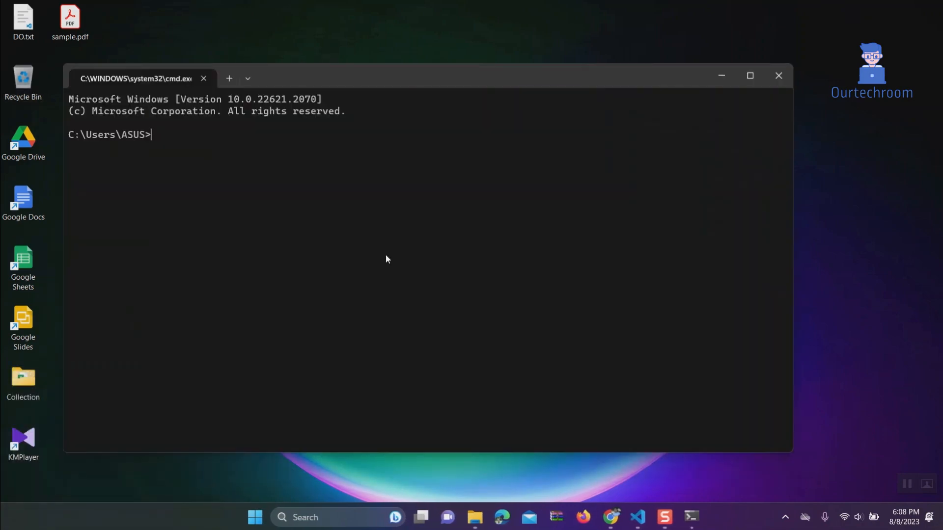
text(mong)
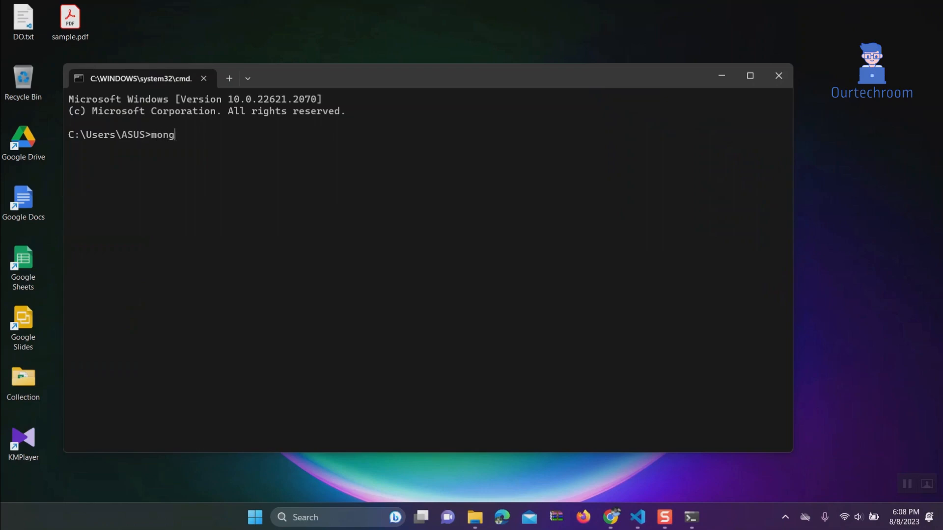
text(od)
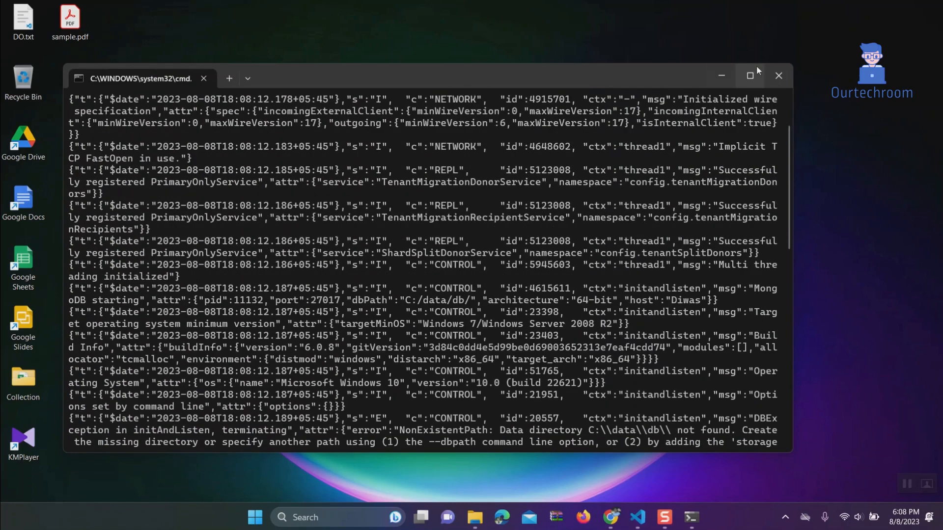
click(750, 76)
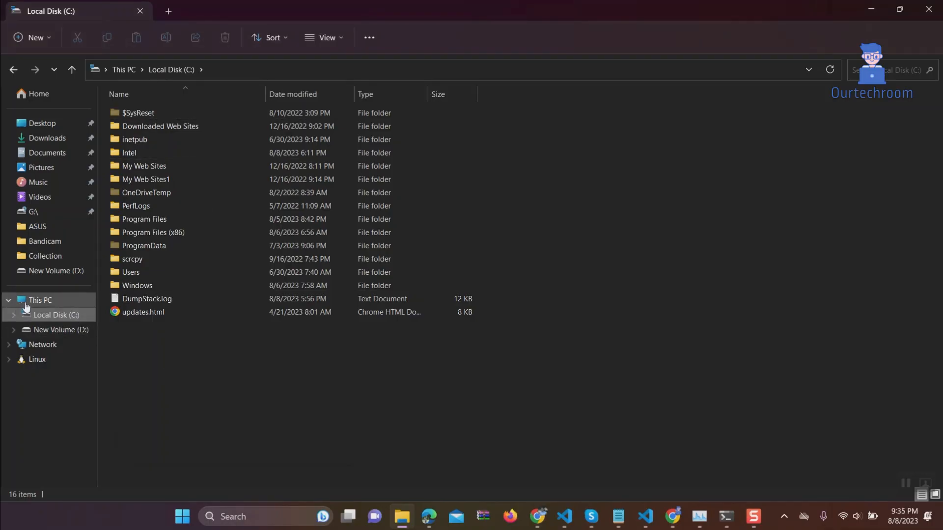
Step: Create a 'data' folder on C: and start a new subfolder inside it
right_click(213, 372)
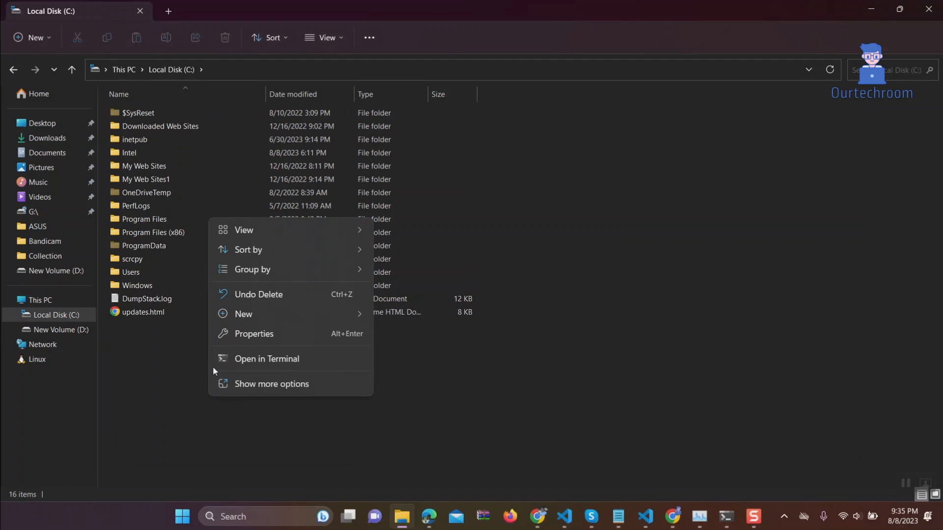
mouse_move(257, 318)
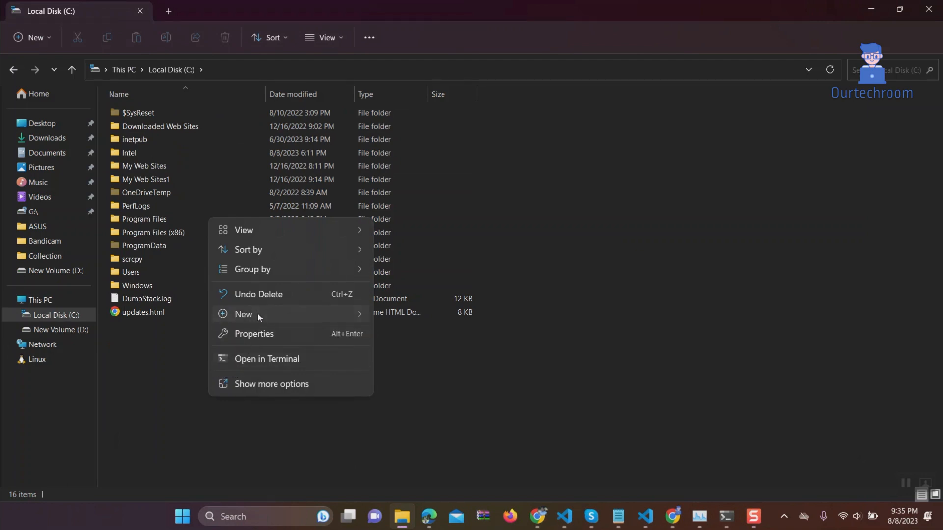
click(244, 314)
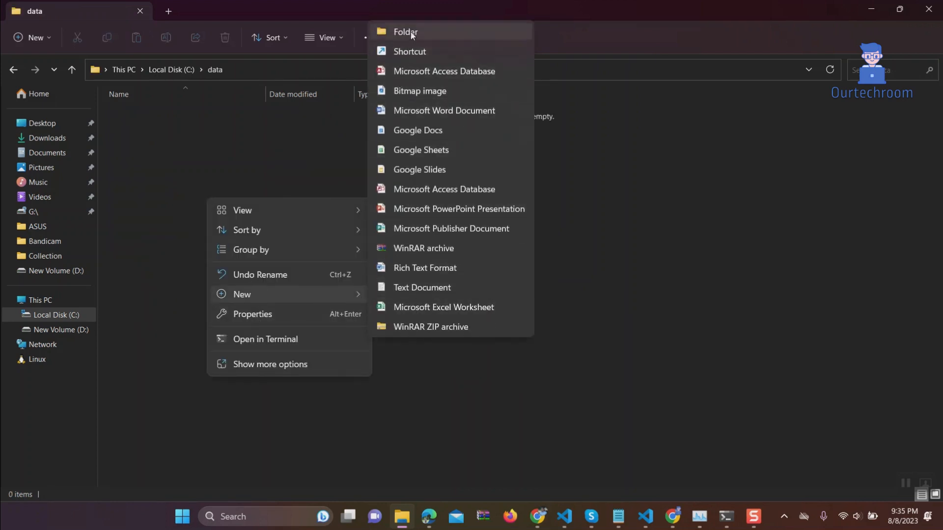
click(406, 31)
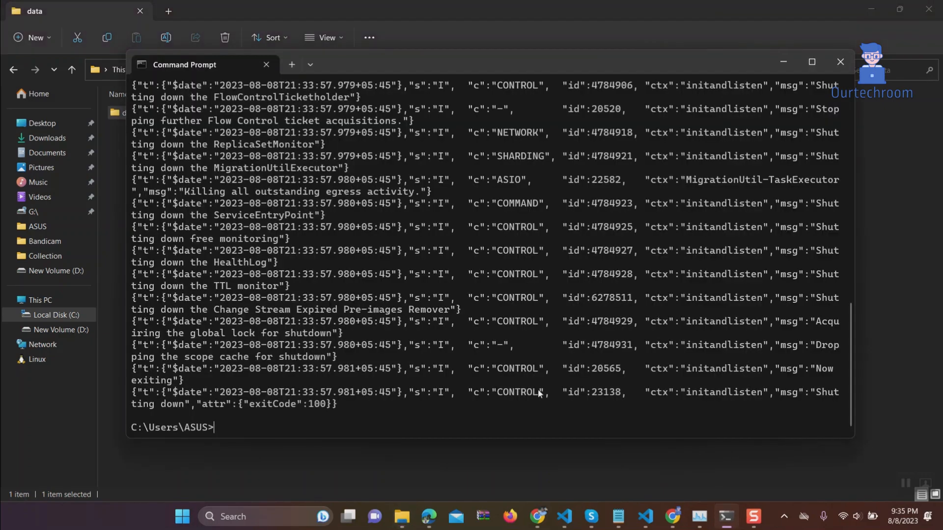
Step: Run mongod again so it listens on 127.0.0.1 port 27017
text(mong)
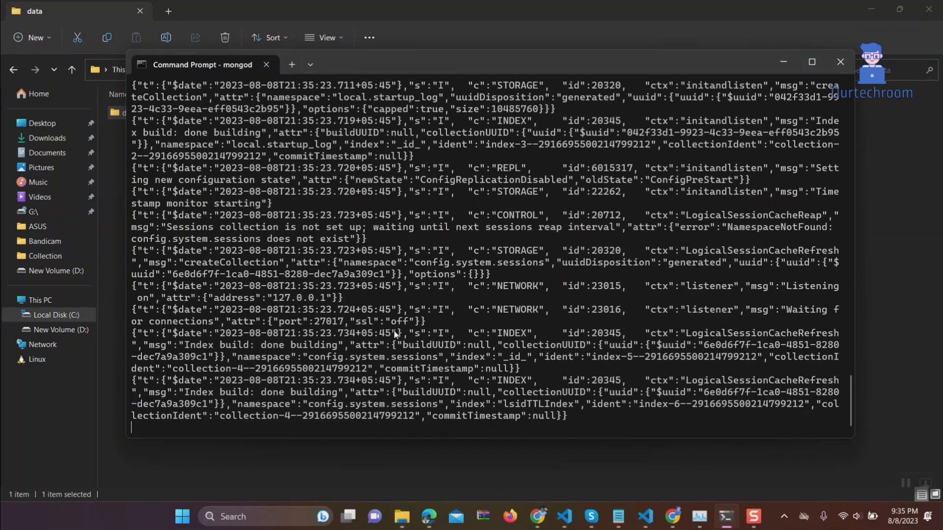
mouse_move(473, 246)
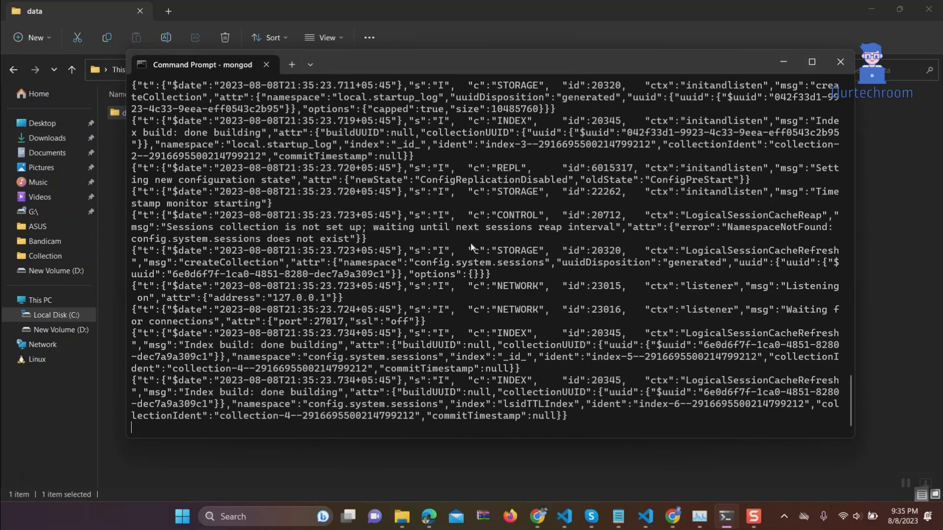
mouse_move(656, 389)
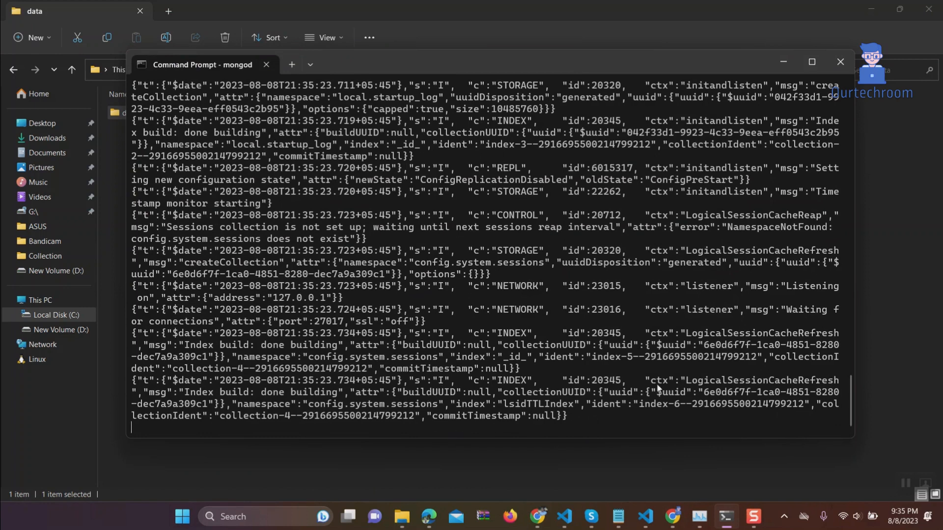
mouse_move(925, 472)
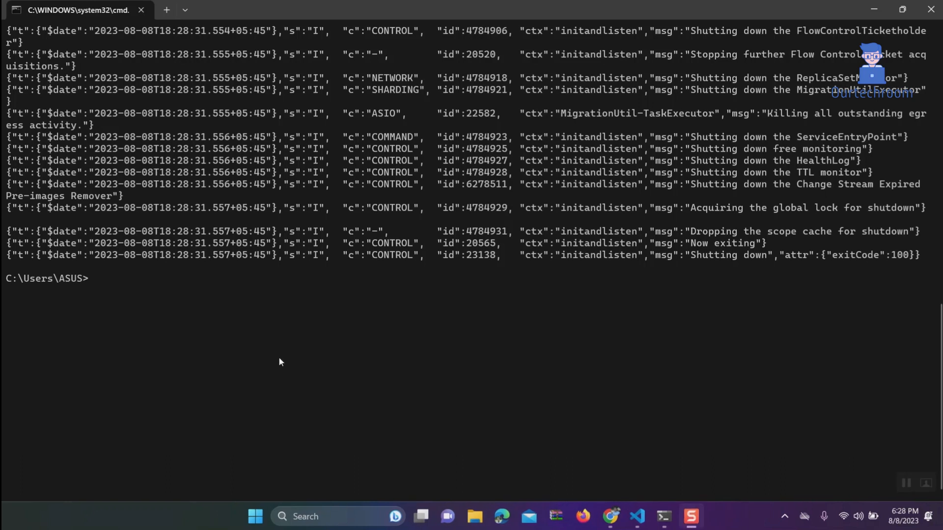
Step: Run 'mongod --version' and select the reported version v6.0.8
text(mongo)
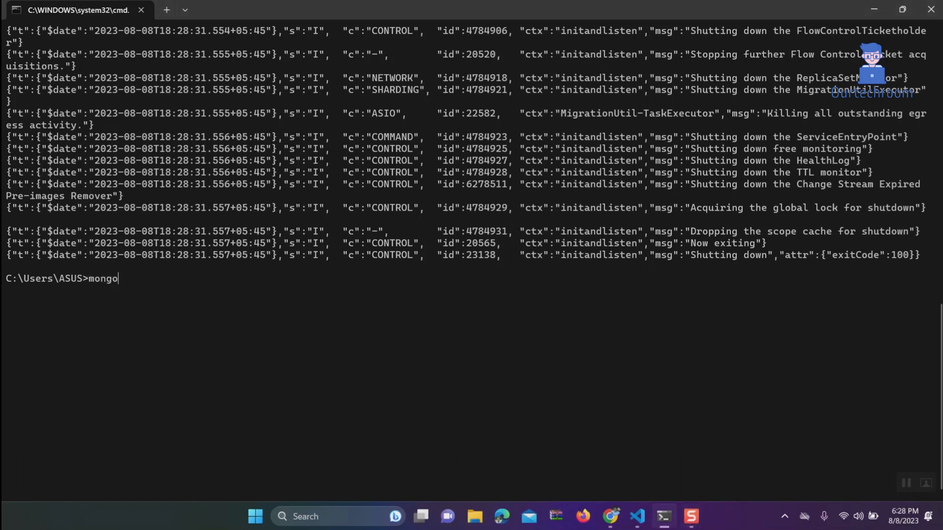
text(d --version)
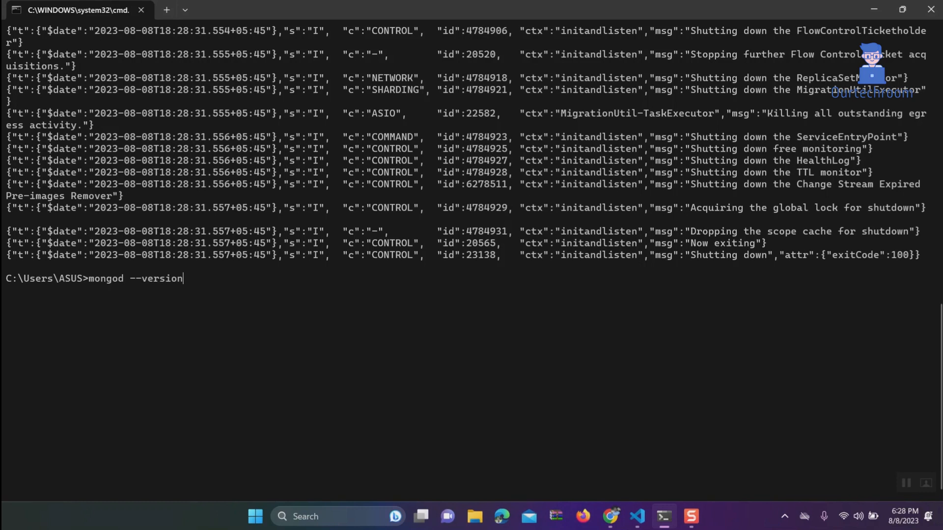
key(Return)
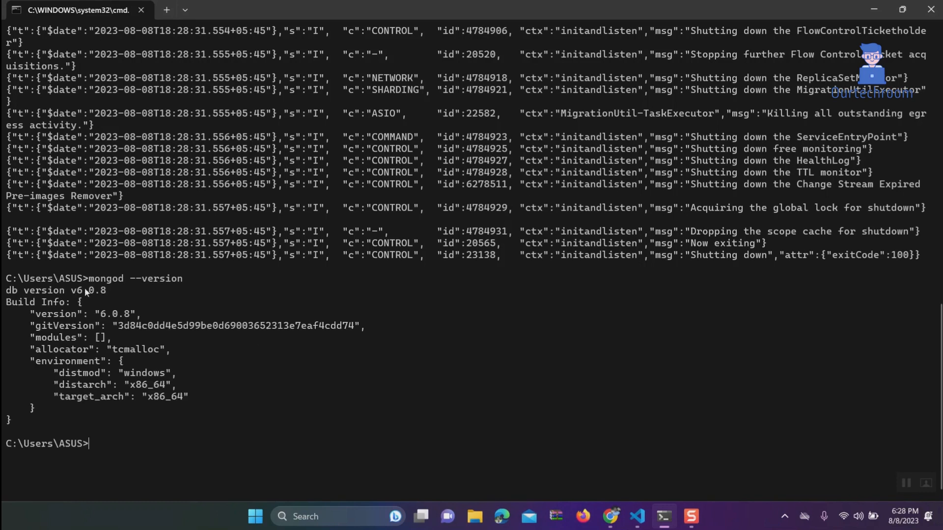
double_click(88, 290)
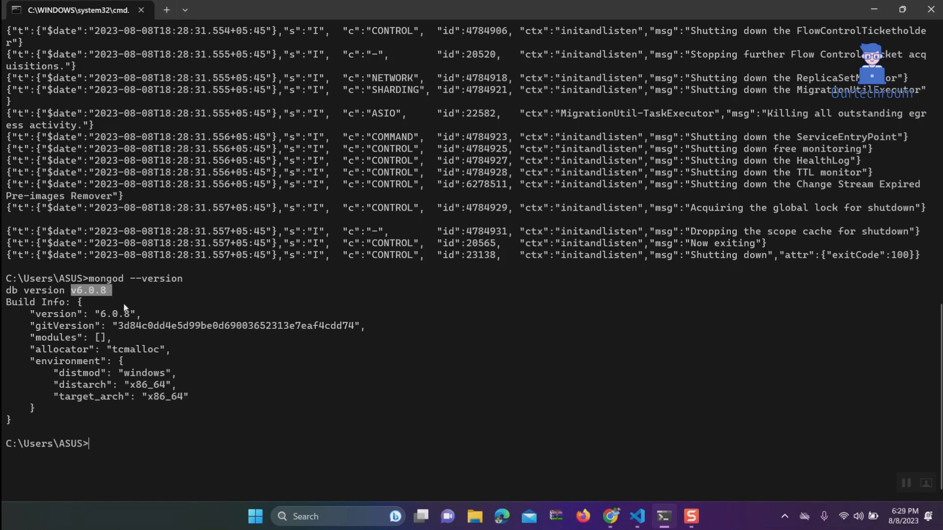